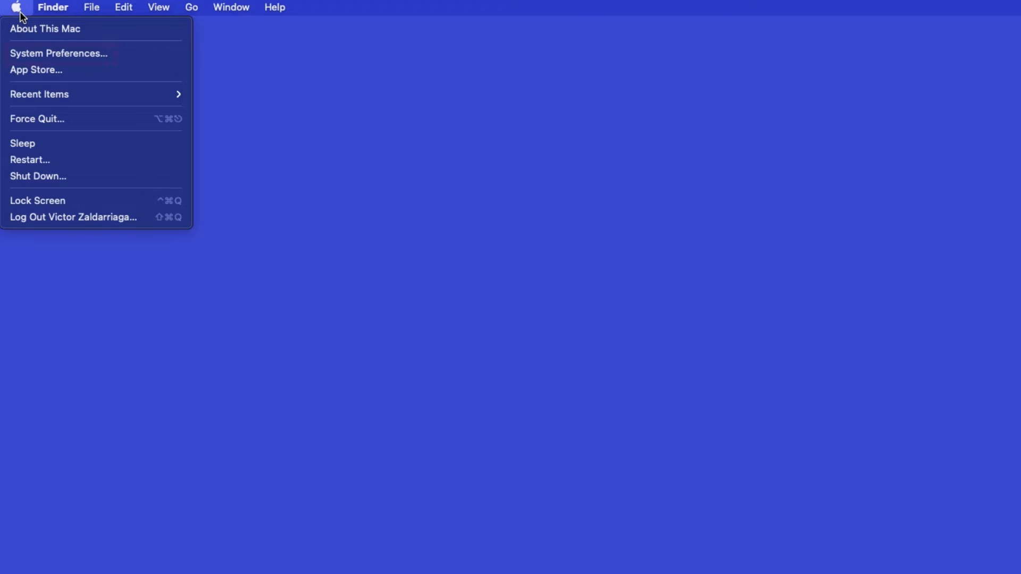
mouse_move(58, 53)
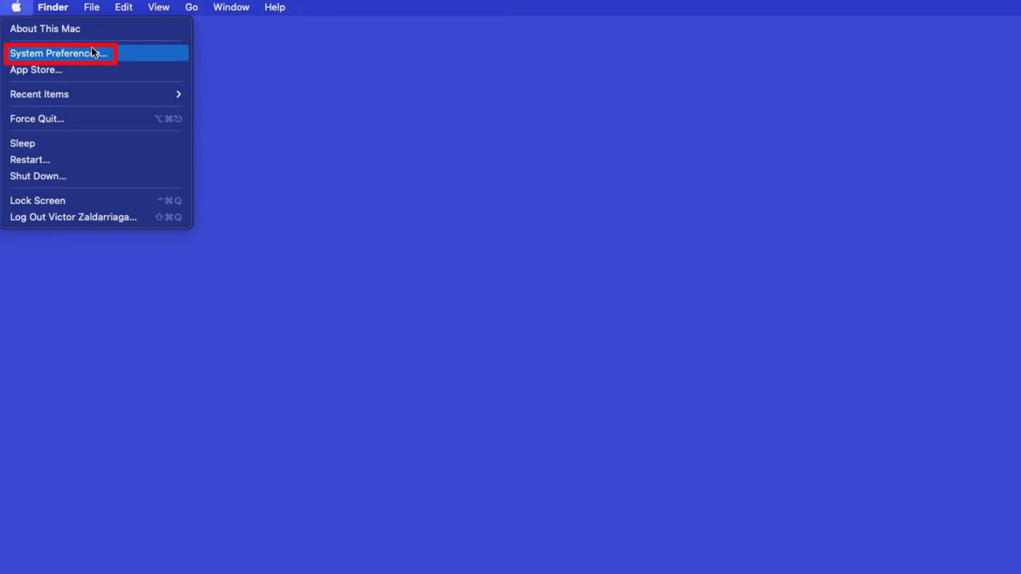
Launch System Preferences from the Apple menu
click(57, 53)
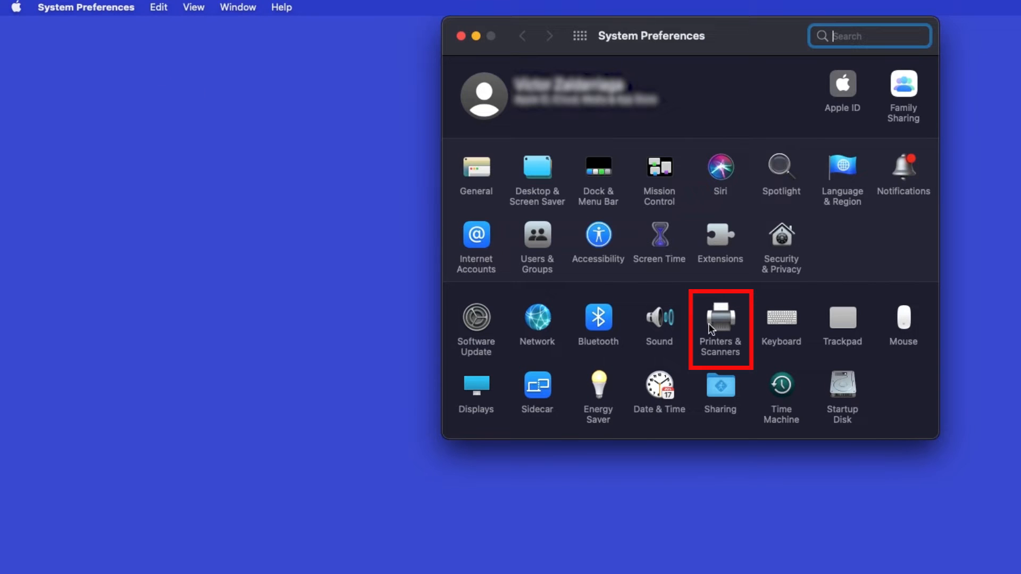
Go to Printers & Scanners and begin adding a new printer
click(720, 319)
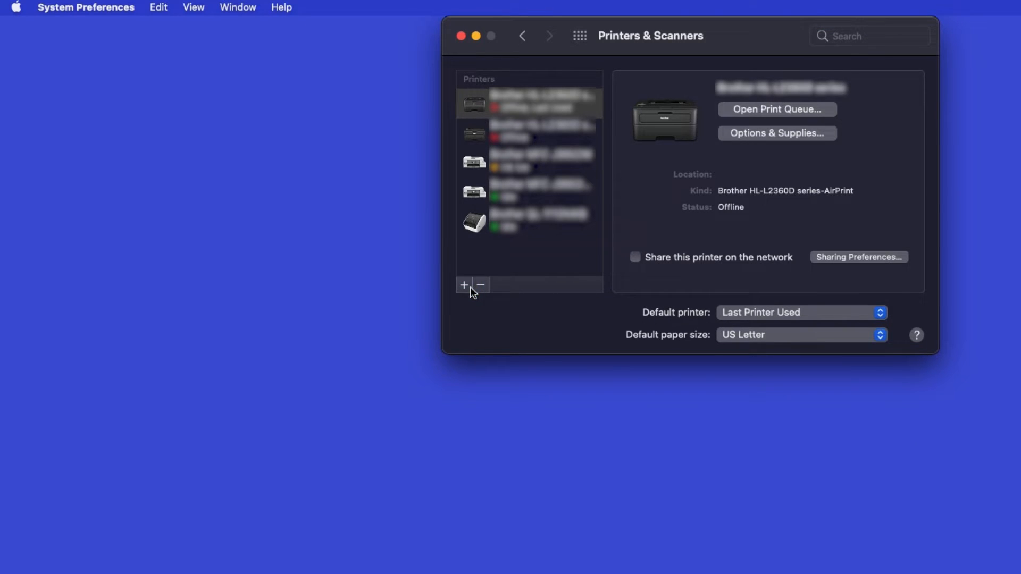
click(464, 285)
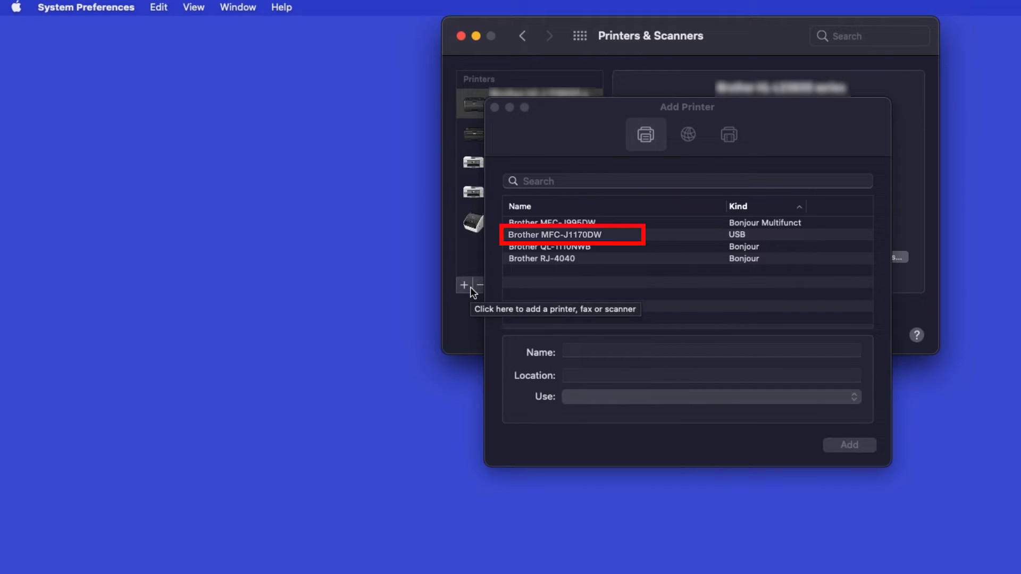
Add the USB-connected Brother MFC-J1170DW to the printers list
click(573, 234)
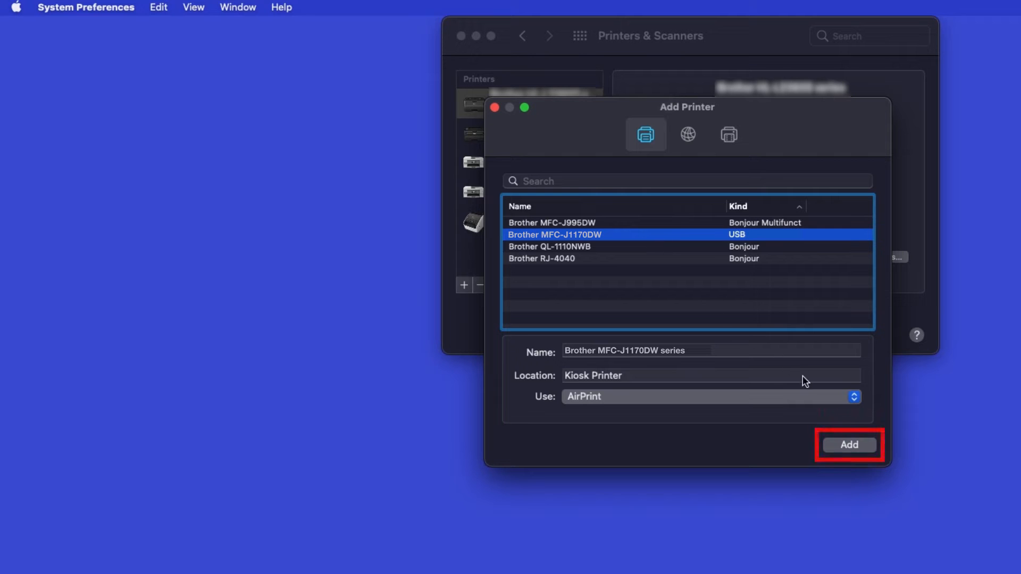
click(848, 444)
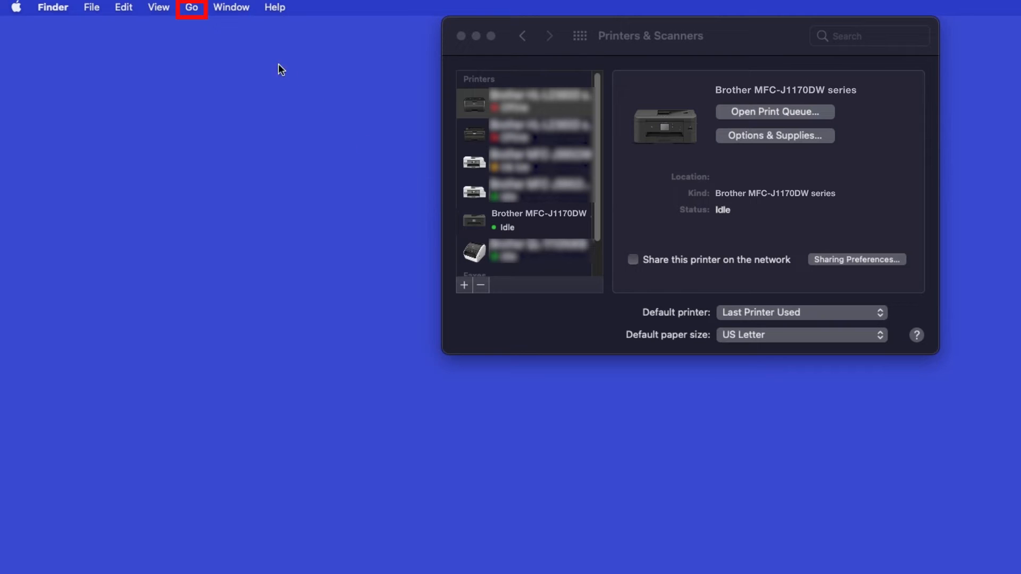
Launch the App Store from Finder's Applications folder
click(191, 8)
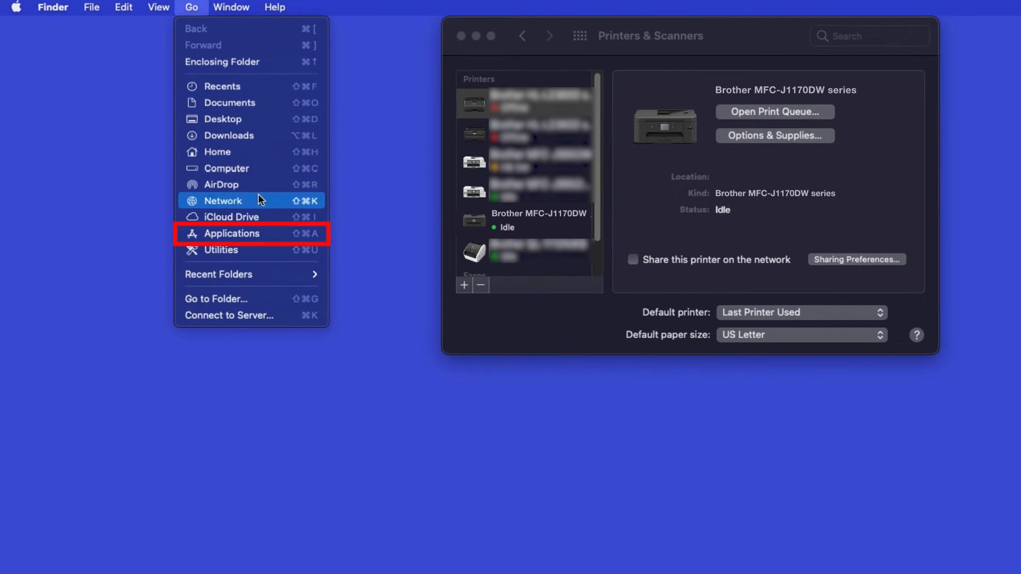
click(233, 233)
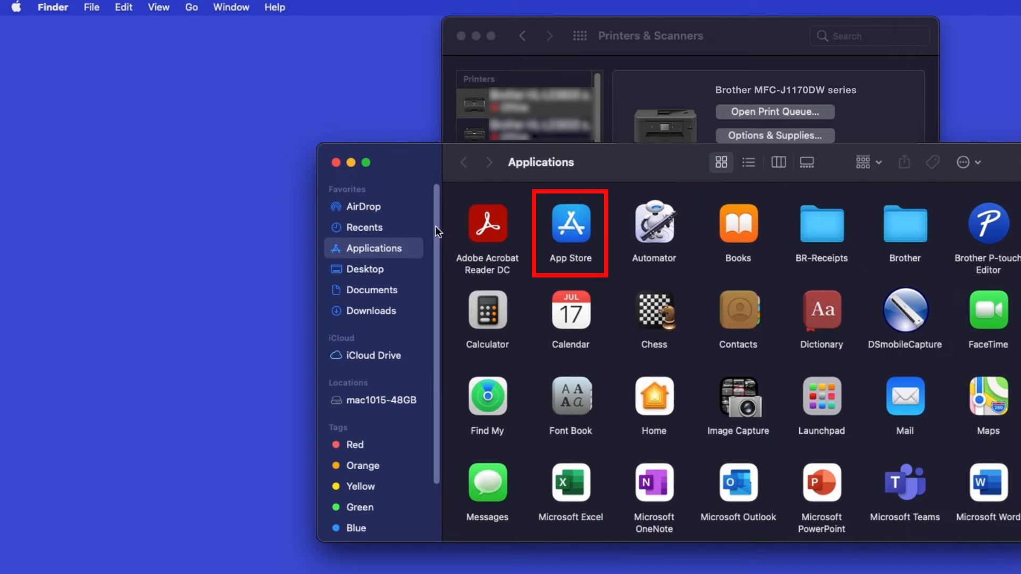
double_click(570, 224)
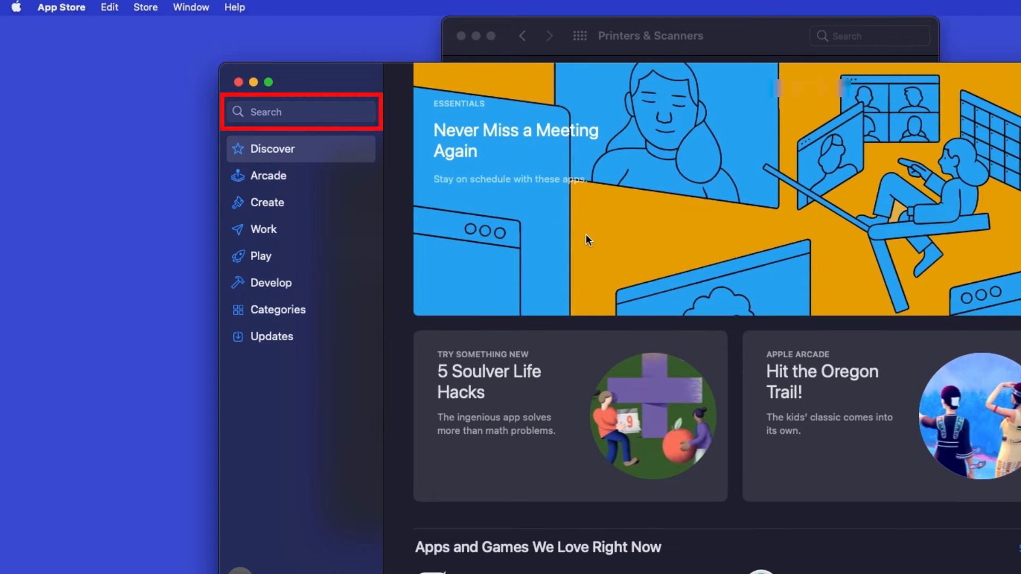
Search the App Store for 'brother iprint' and pick the Brother iPrint&Scan result
click(300, 112)
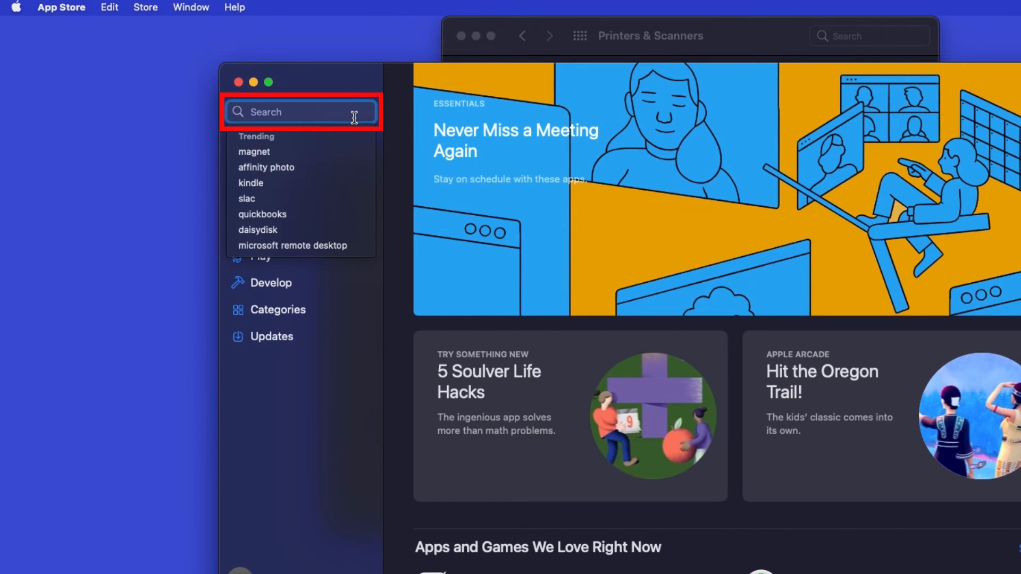
text(brother iprint)
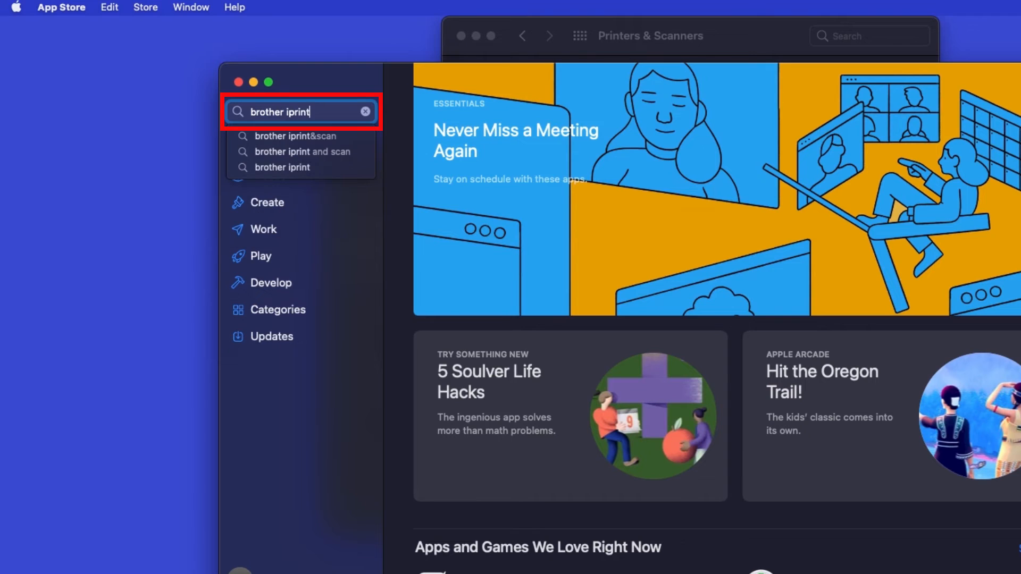
click(297, 136)
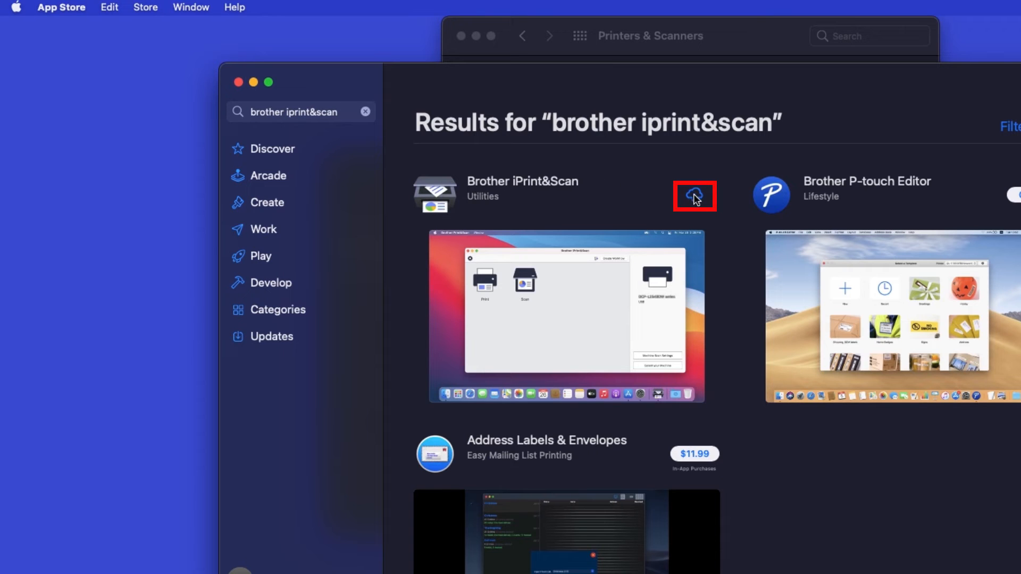
Install Brother iPrint&Scan and launch it
click(694, 196)
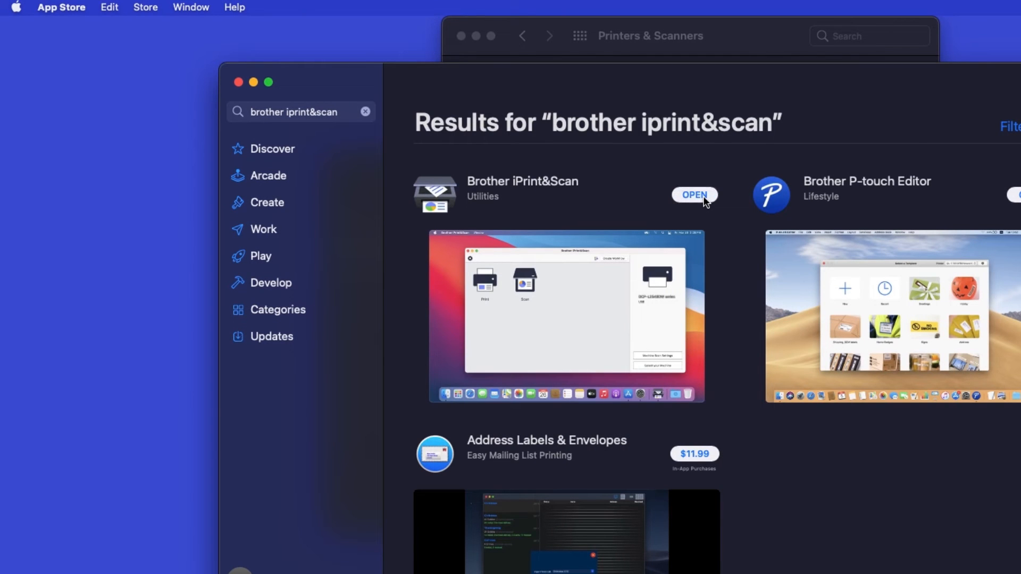
click(695, 194)
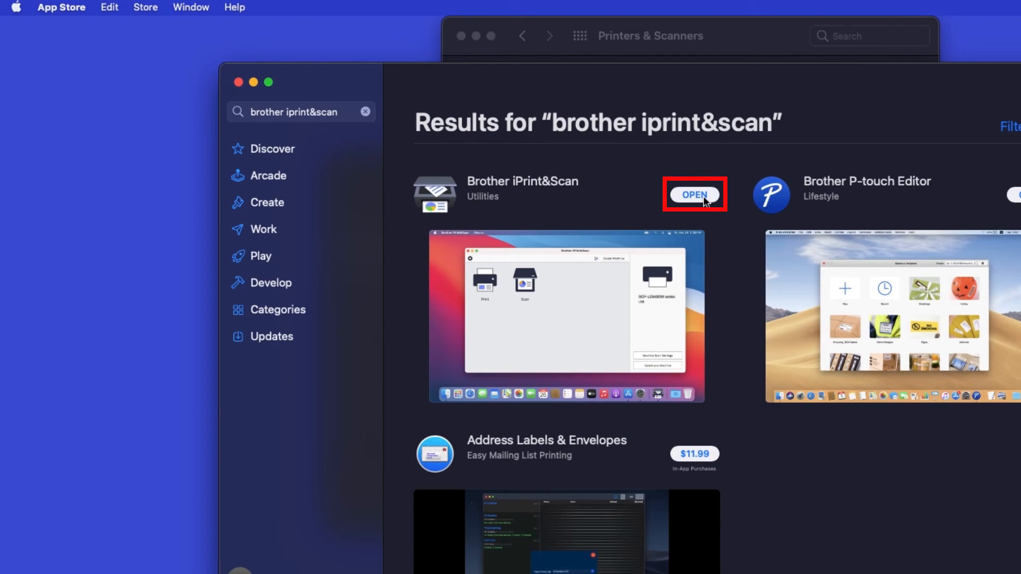
click(693, 195)
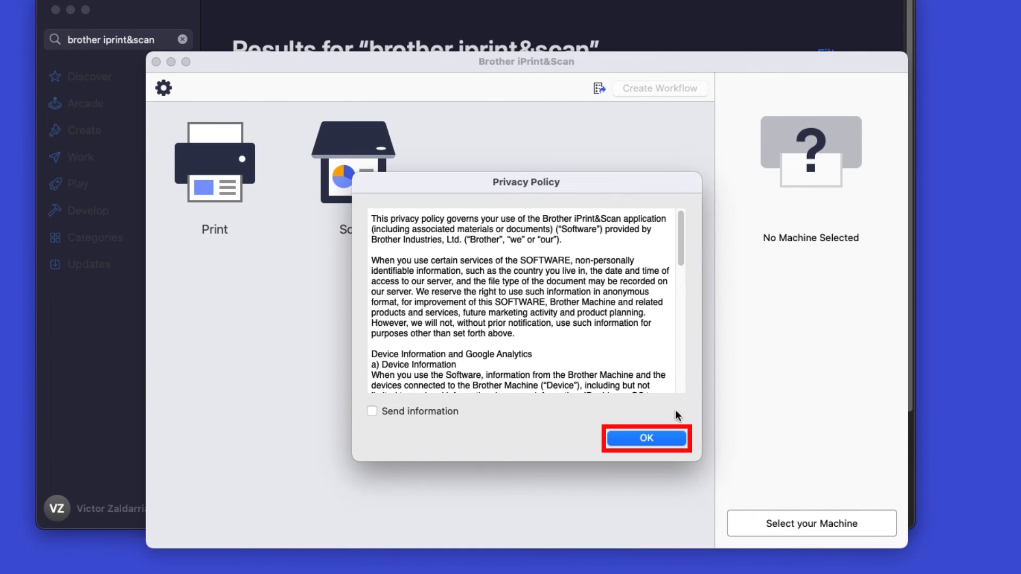
Accept the privacy policy and bring up the machine chooser
click(645, 437)
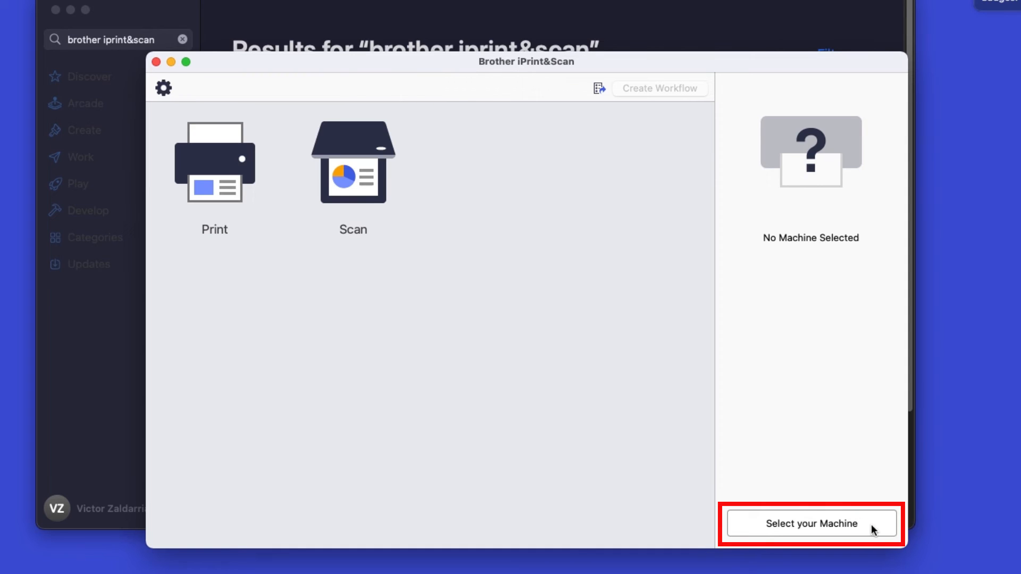
click(810, 523)
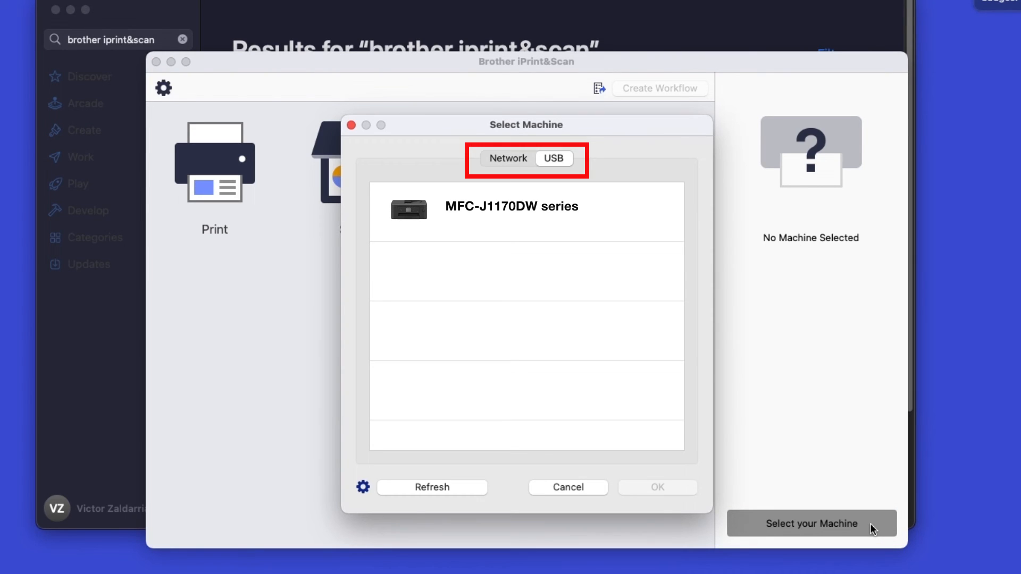
Select MFC-J1170DW series over USB as the machine and confirm Print and Scan availability
click(524, 205)
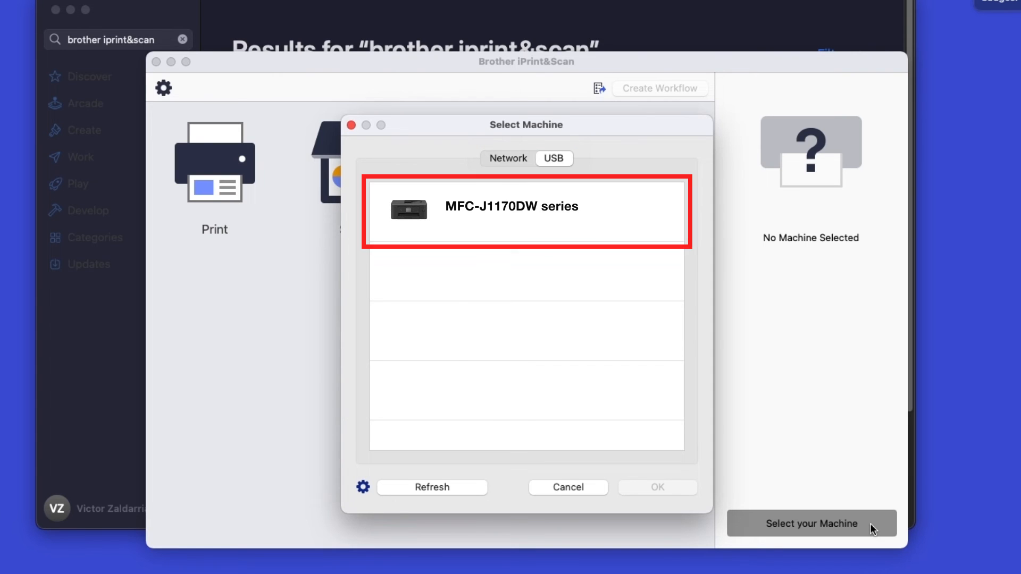
click(521, 206)
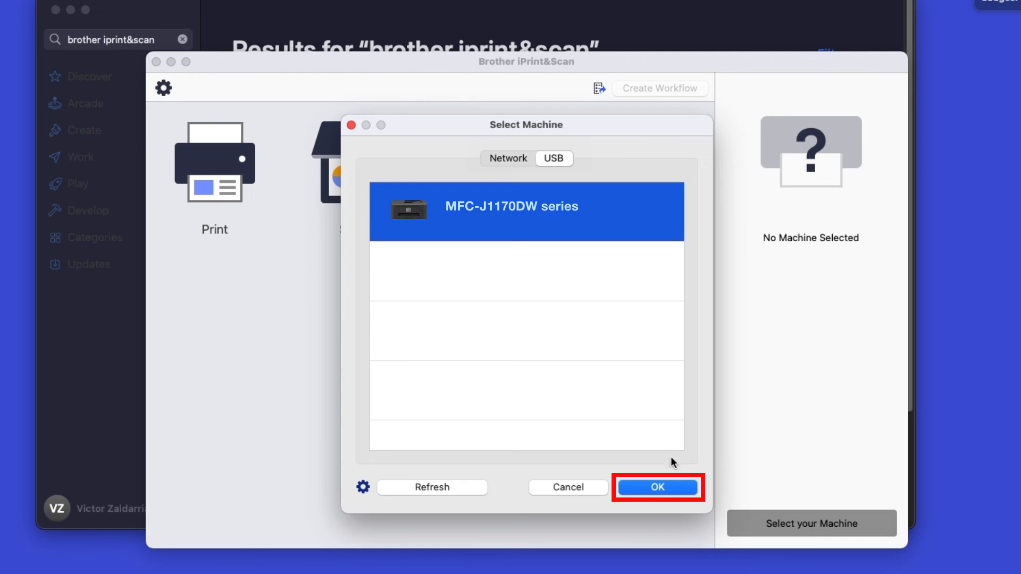
click(657, 487)
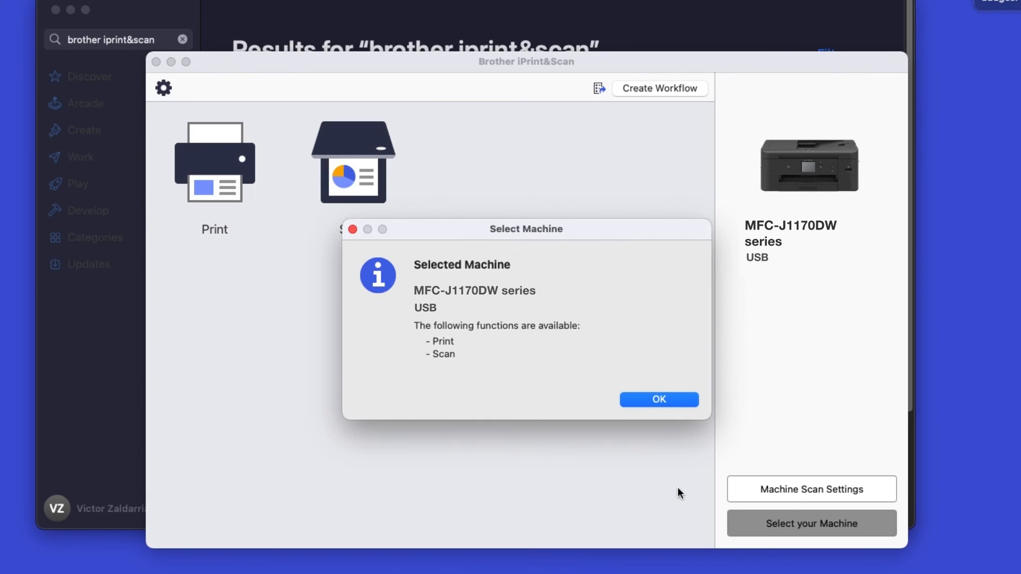
click(657, 399)
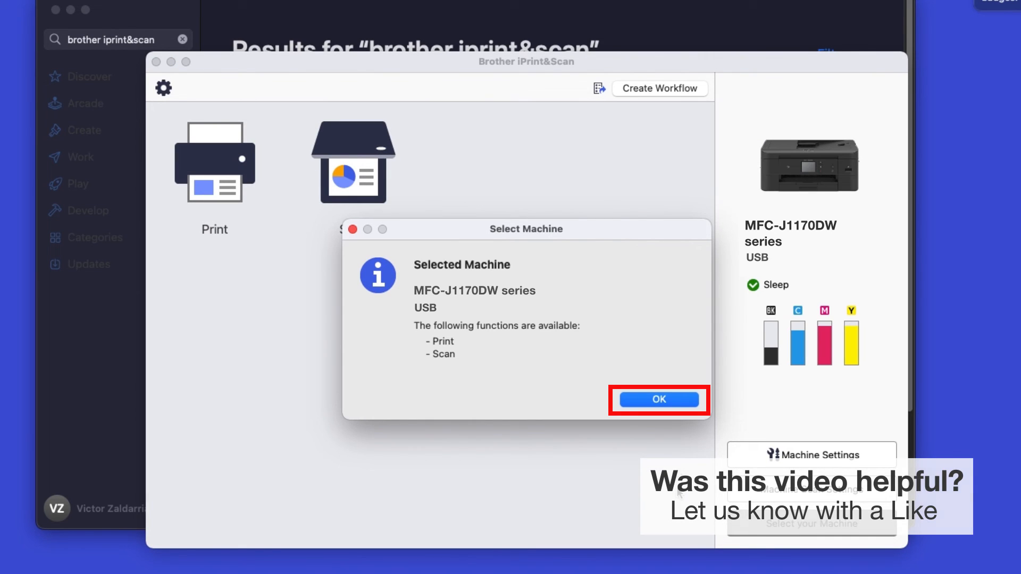
click(658, 399)
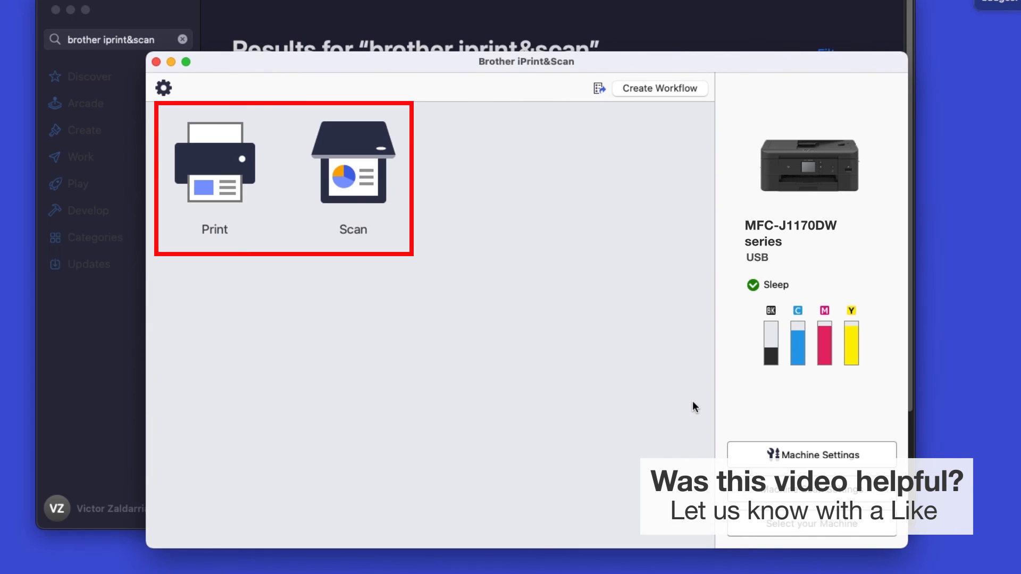